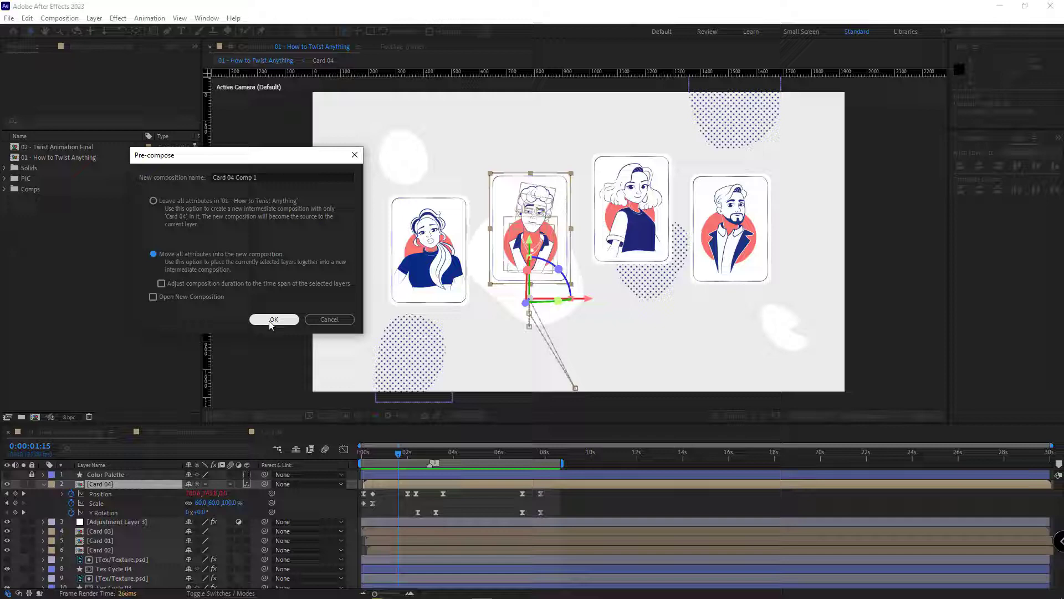
Pre-compose Card 04 into Card 04 Comp 1 and show the Effects & Presets list.
left_click(274, 319)
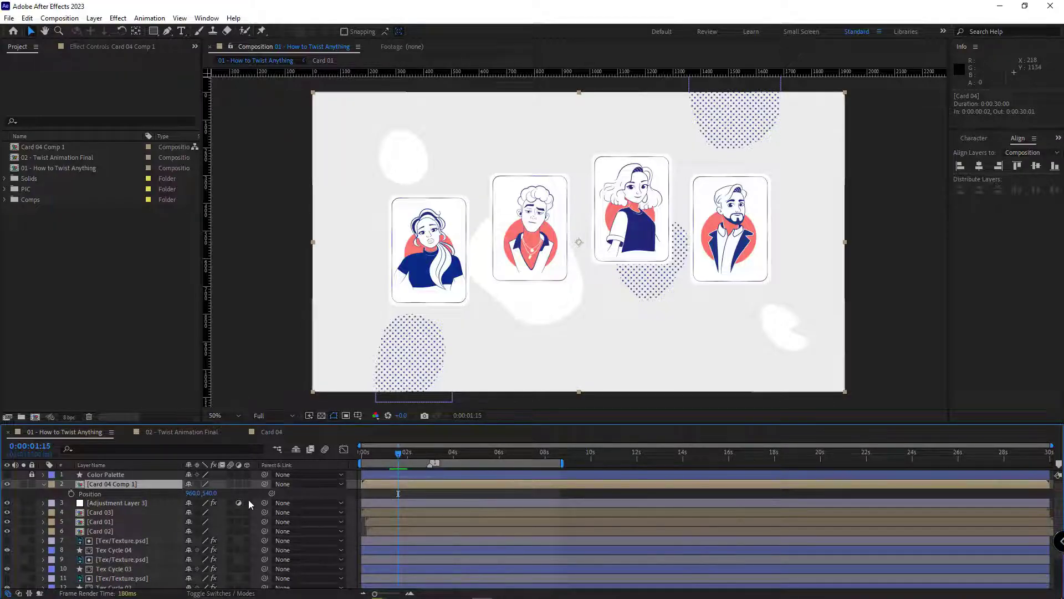
left_click(42, 484)
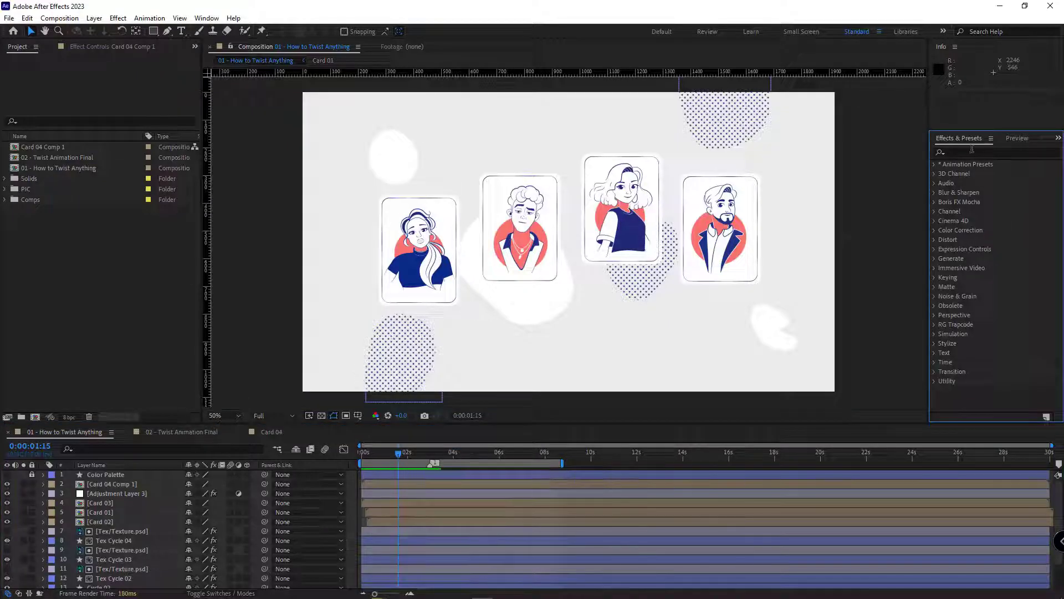
Find Time Displacement by searching 'time d' and apply it to Card 04 Comp 1.
type("time d")
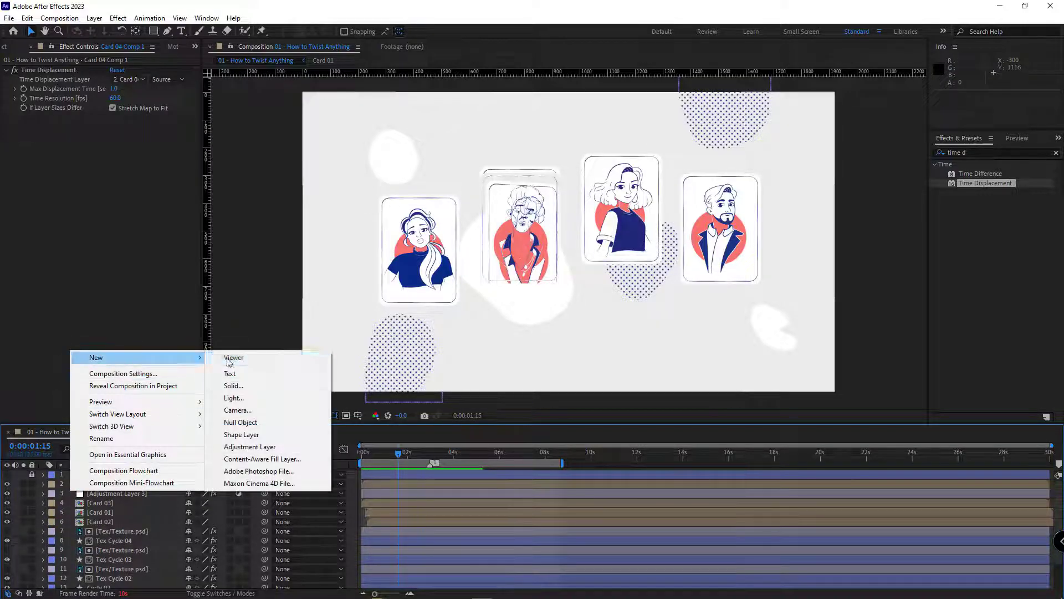
Create a solid named Time map filled with a black-to-white Gradient Ramp.
left_click(234, 386)
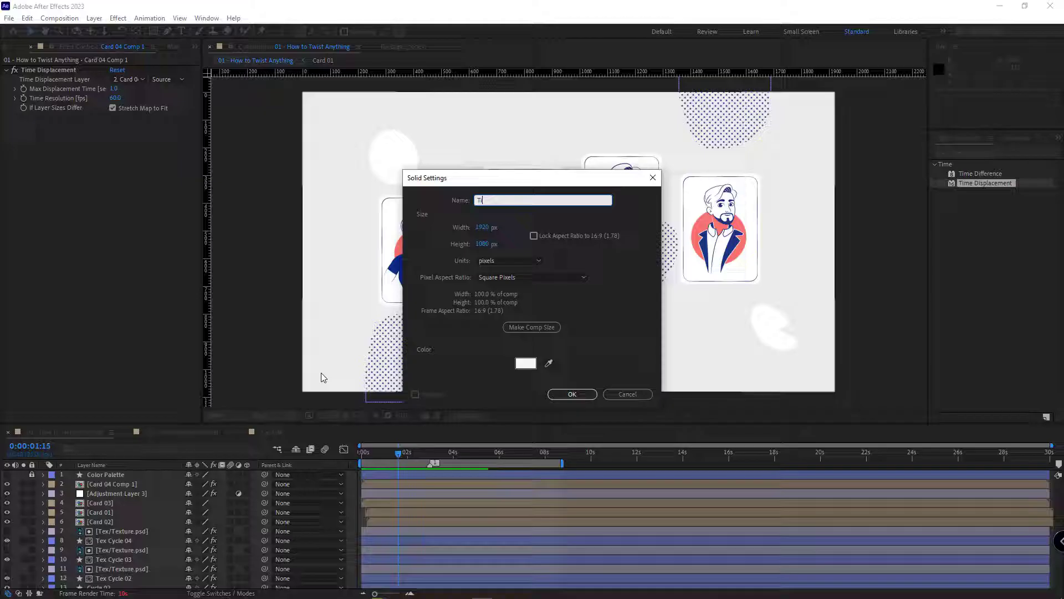
left_click(572, 394)
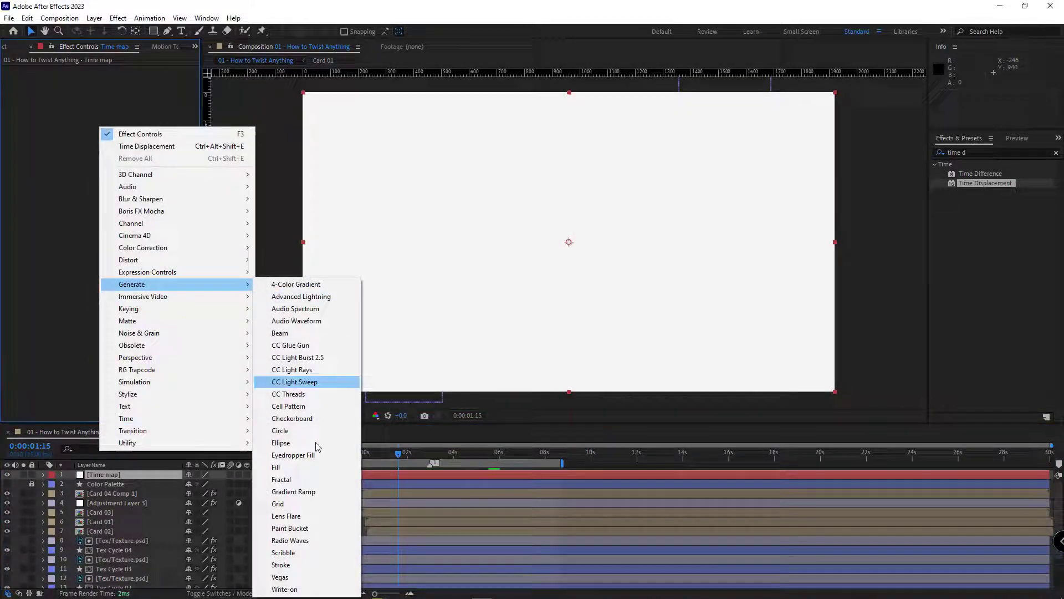
left_click(293, 491)
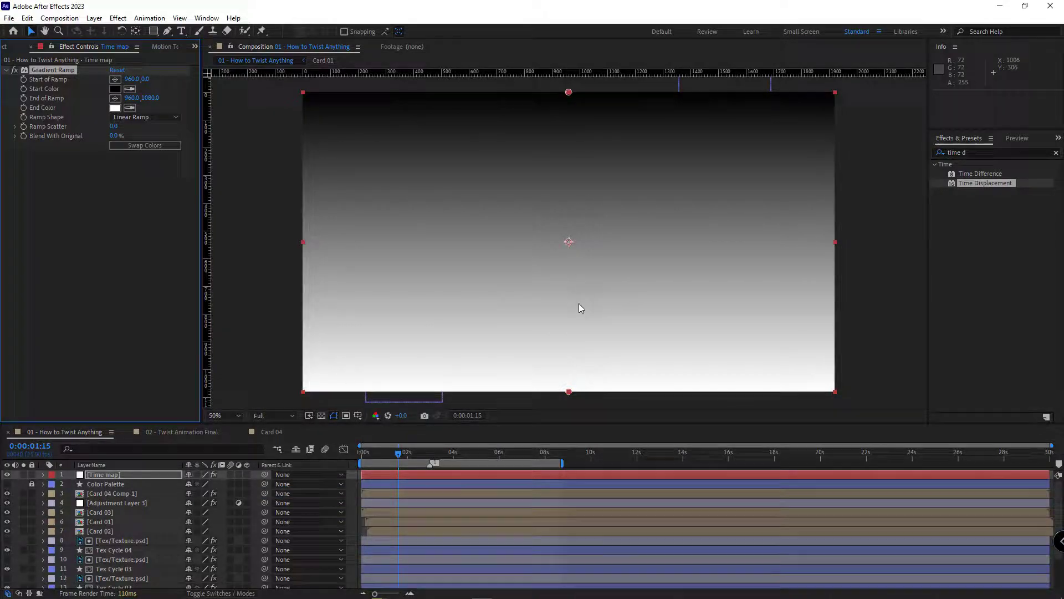
mouse_move(505, 137)
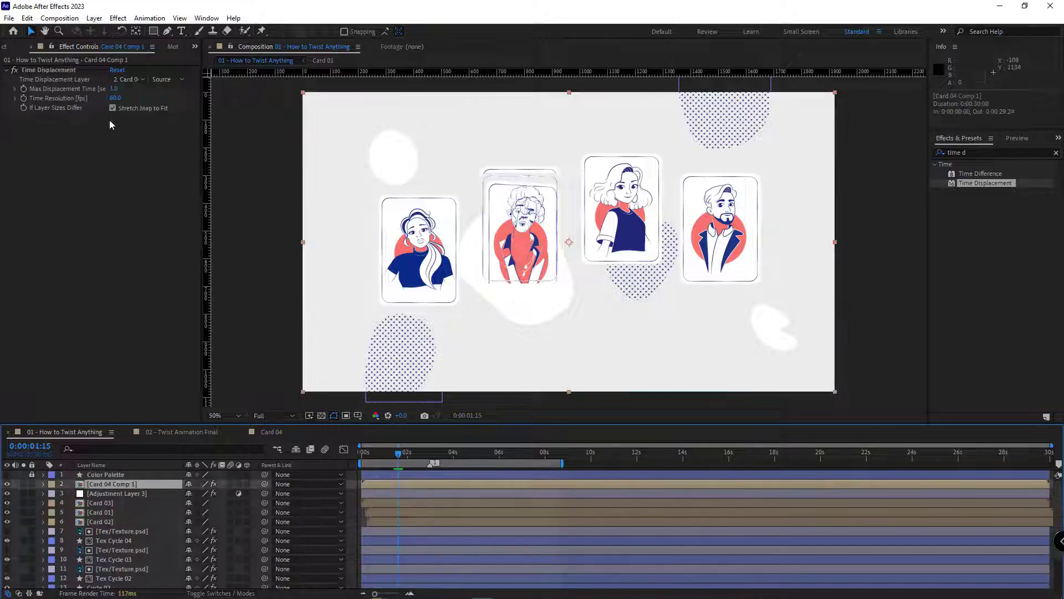
Set Time Displacement Layer to 17. Time map for the twisting distortion.
left_click(127, 79)
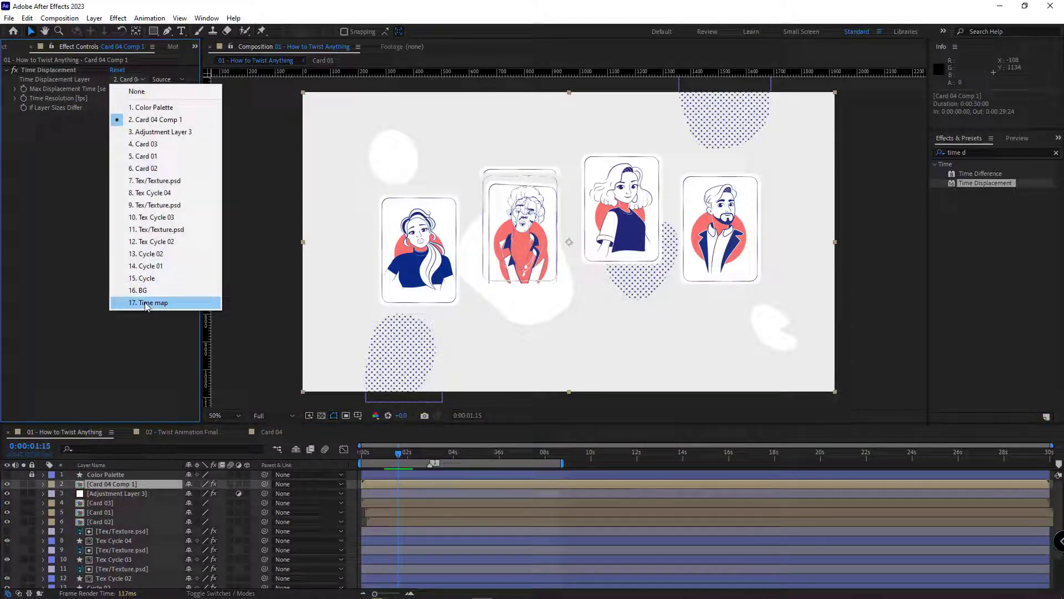
left_click(151, 302)
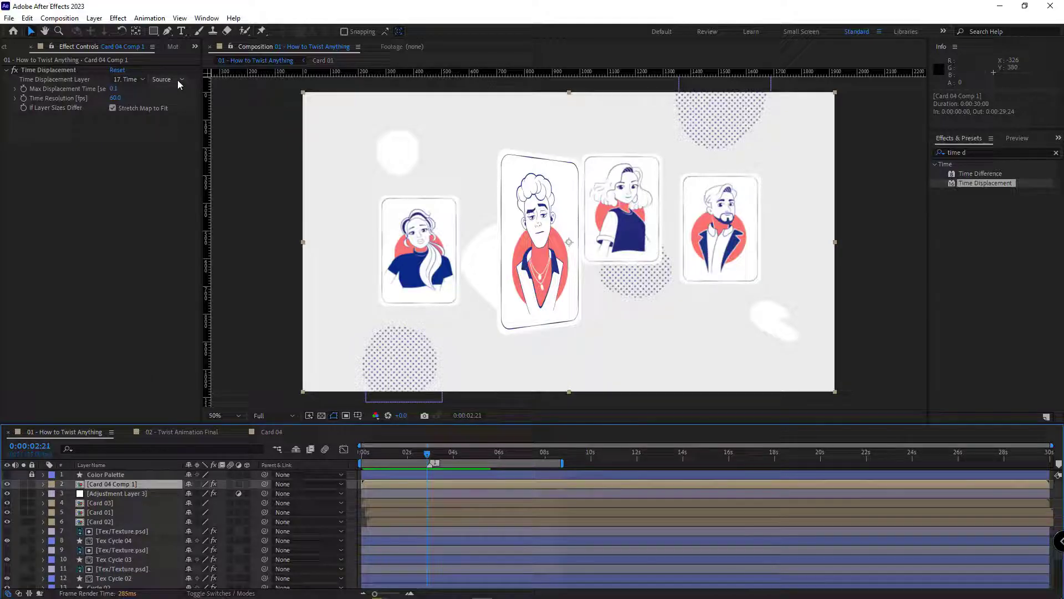
Read the Time map layer via Effects & Masks instead of Source.
left_click(165, 80)
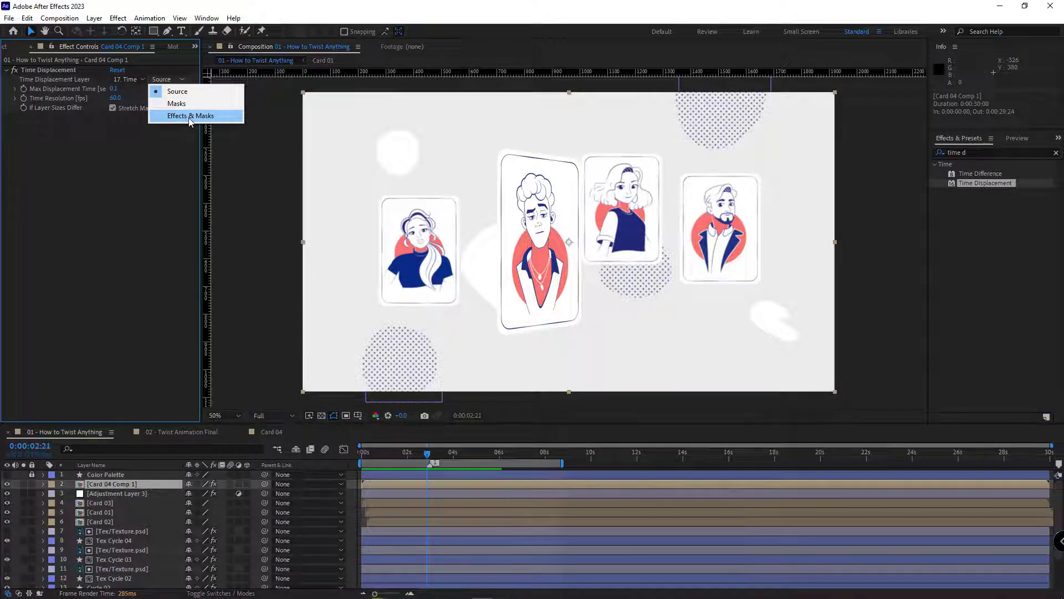
left_click(192, 115)
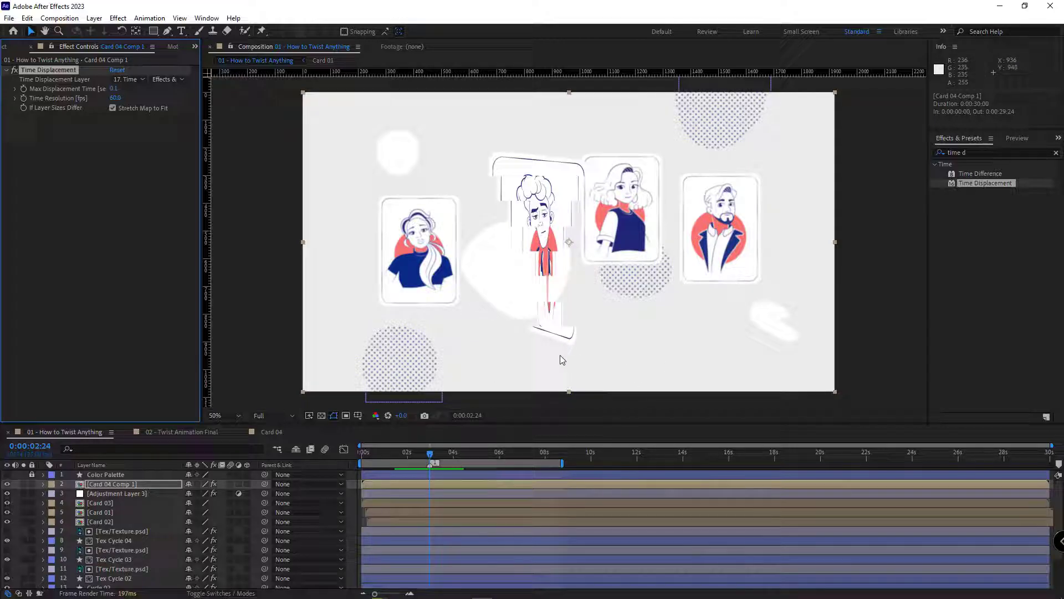
mouse_move(543, 188)
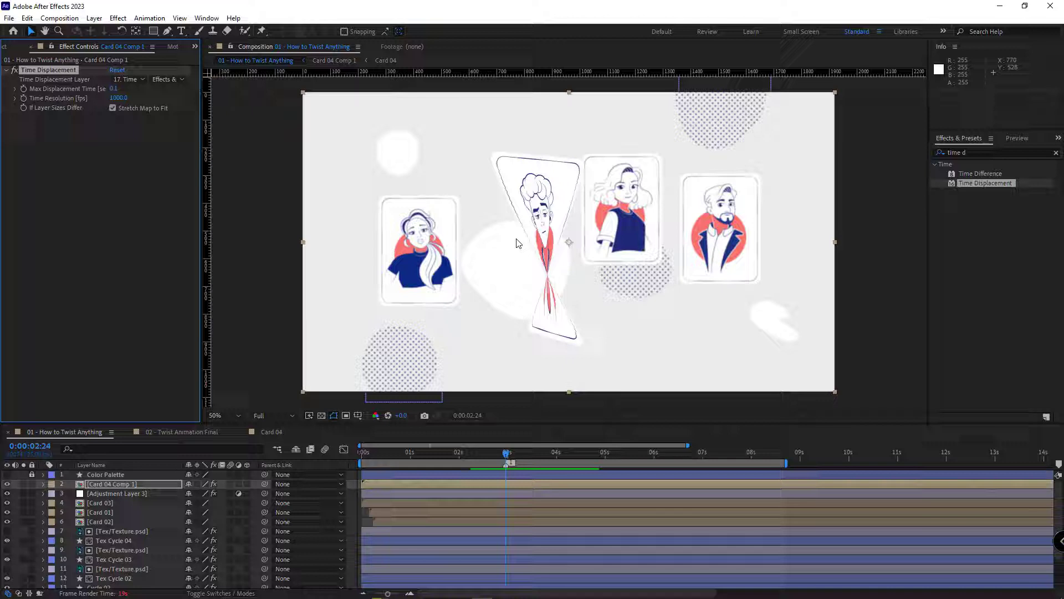
mouse_move(252, 217)
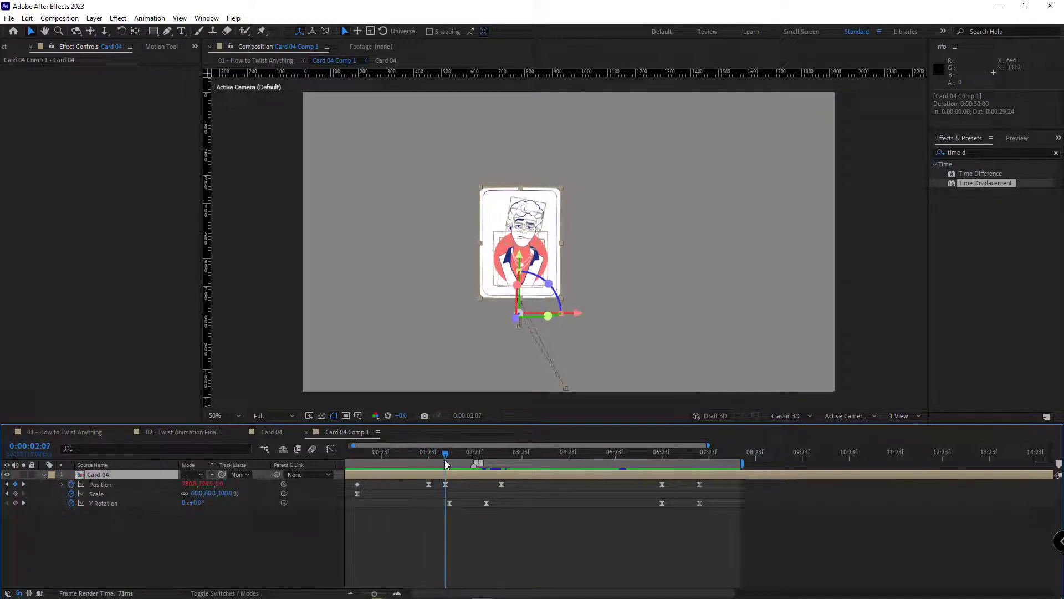
Scrub the Card 04 pre-comp to review its position, scale and rotation keyframes.
left_click_drag(446, 451, 428, 451)
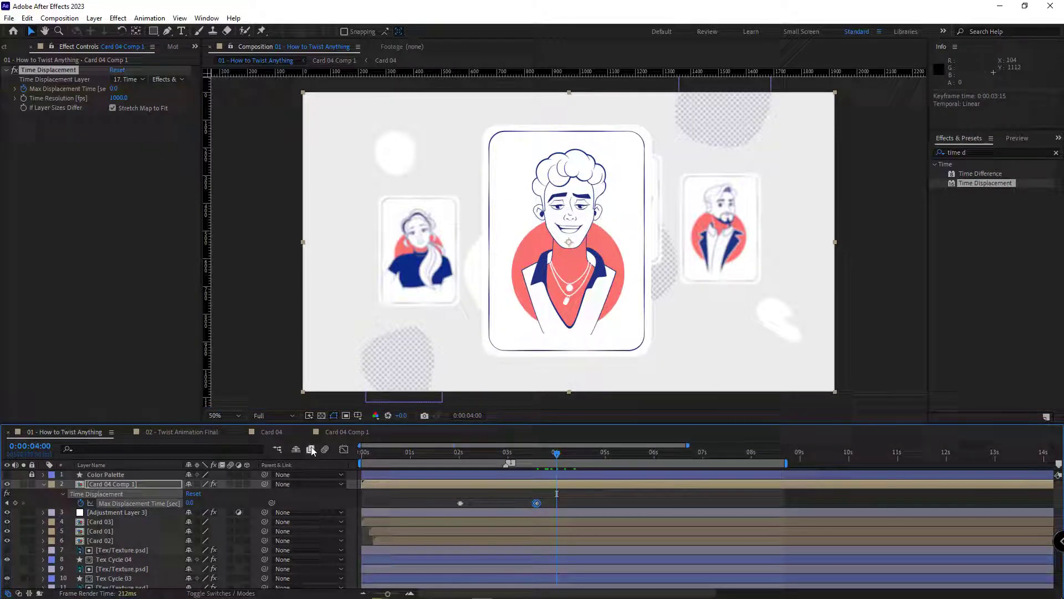
mouse_move(297, 450)
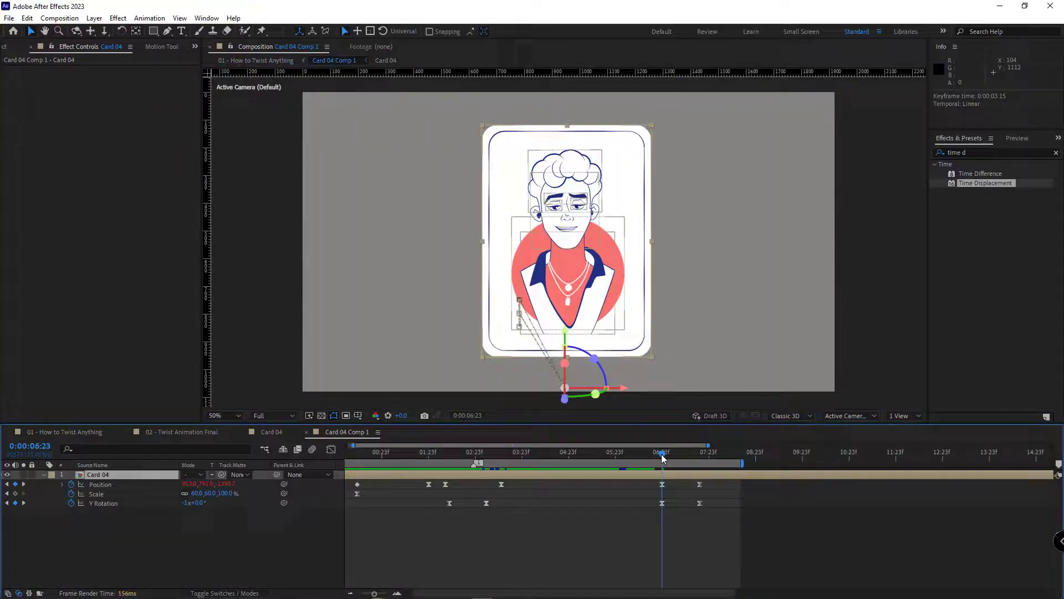
Keyframe Max Displacement Time to 0 and 0.1 around each twist, then check early frames.
key("PageDown")
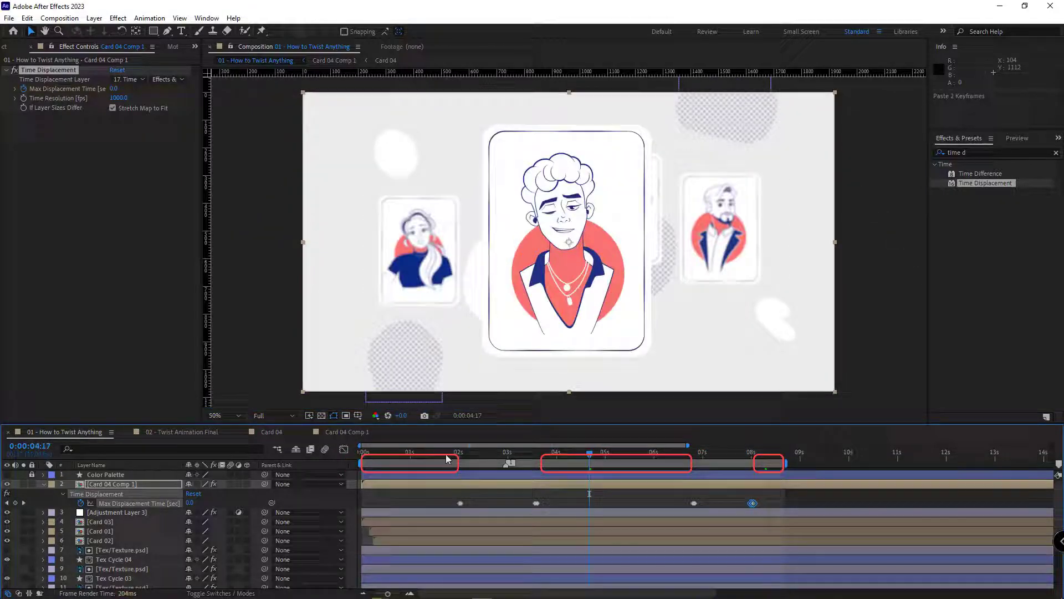
left_click(408, 452)
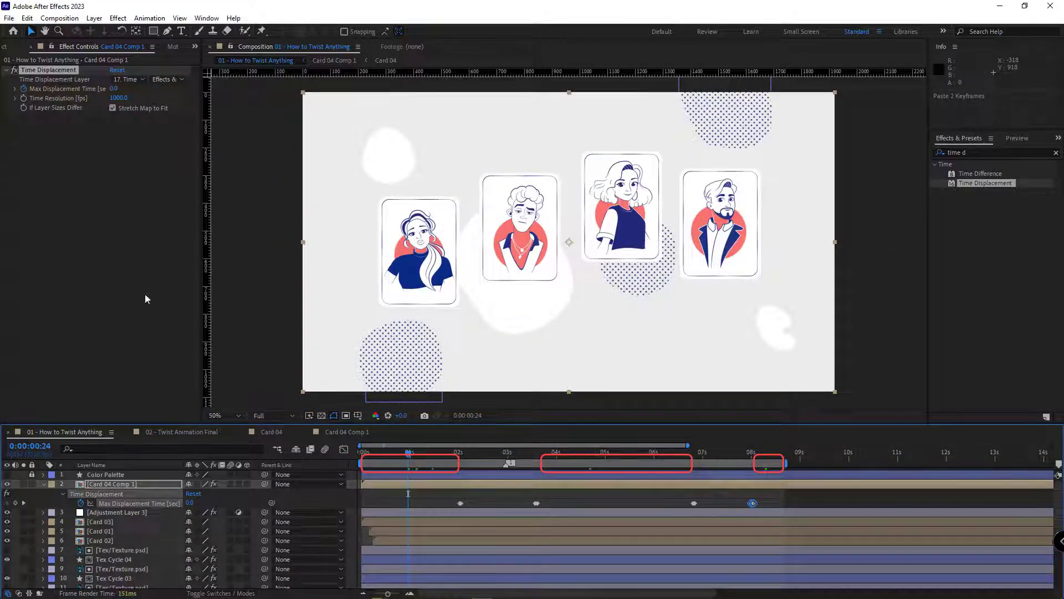